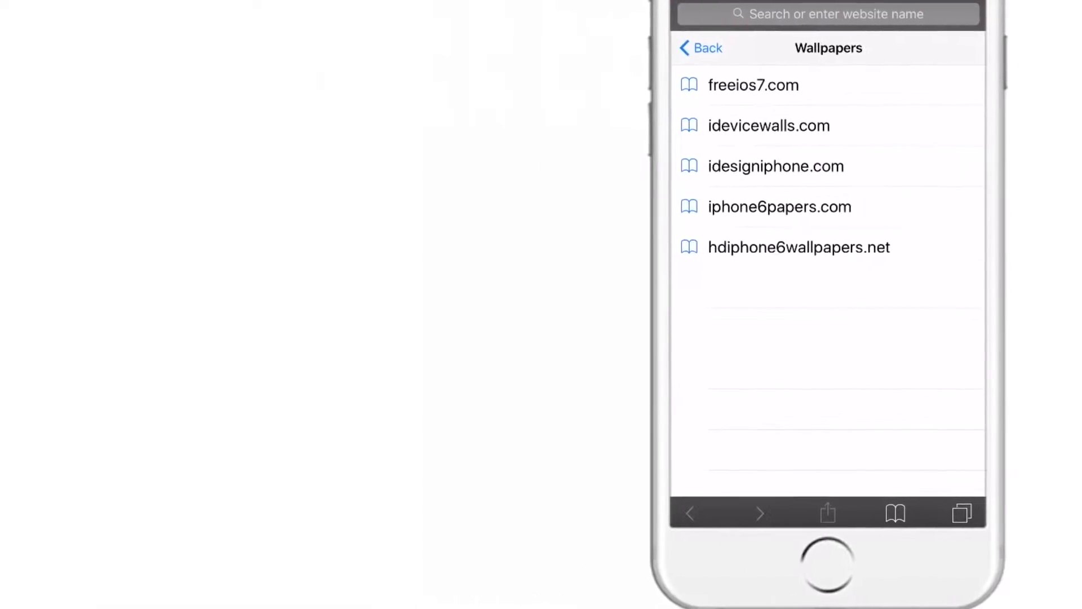
# Load the freeios7.com wallpaper site from the Wallpapers bookmarks folder
pyautogui.click(753, 85)
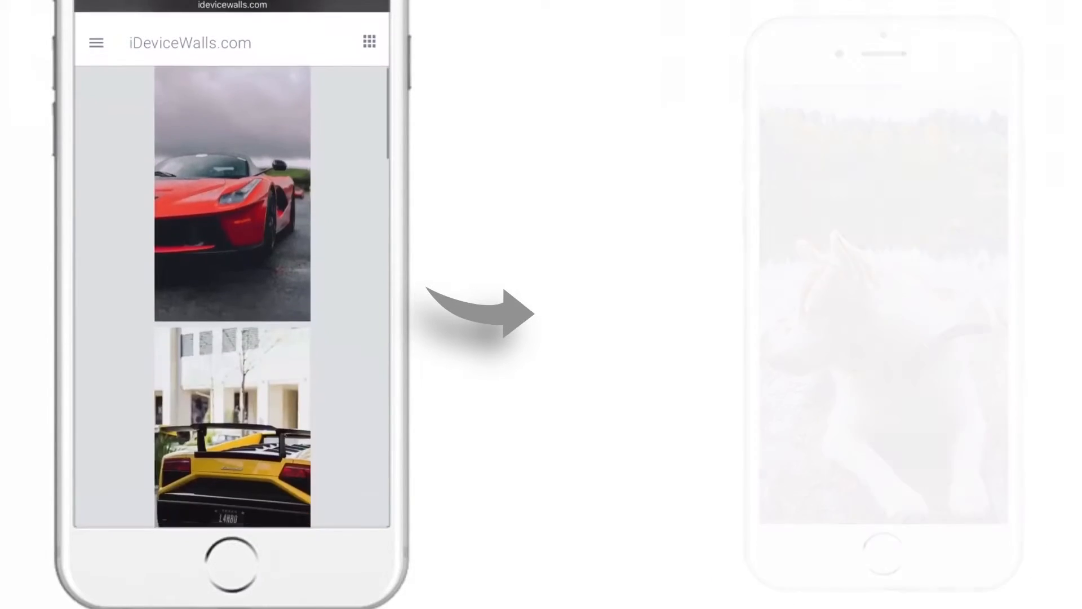
# Scroll the iDeviceWalls.com feed from sports cars down to the husky-by-the-lake wallpaper
pyautogui.scroll(-3)
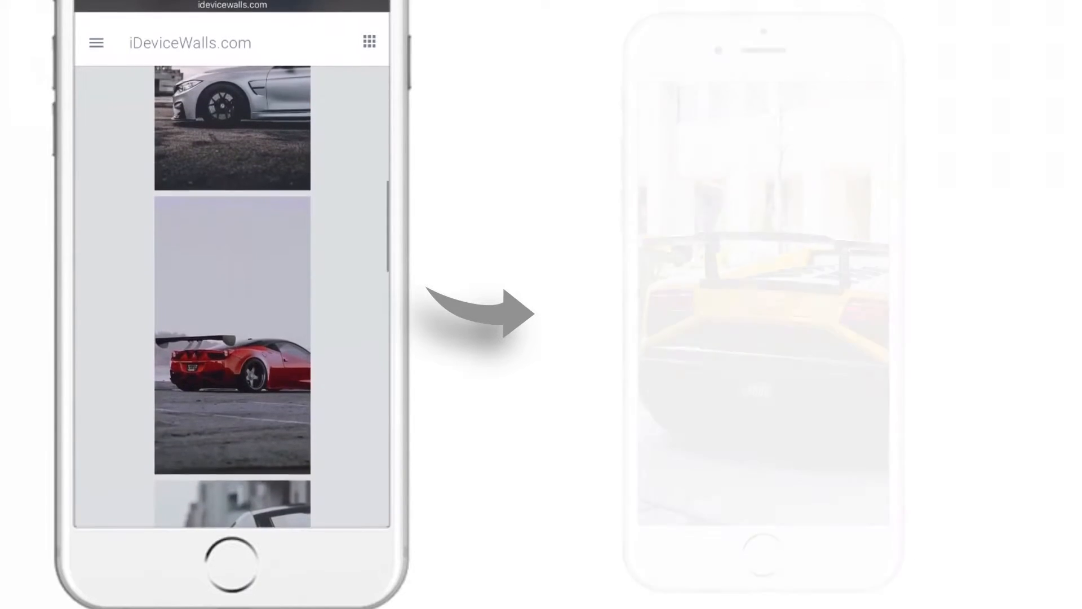
pyautogui.scroll(-3)
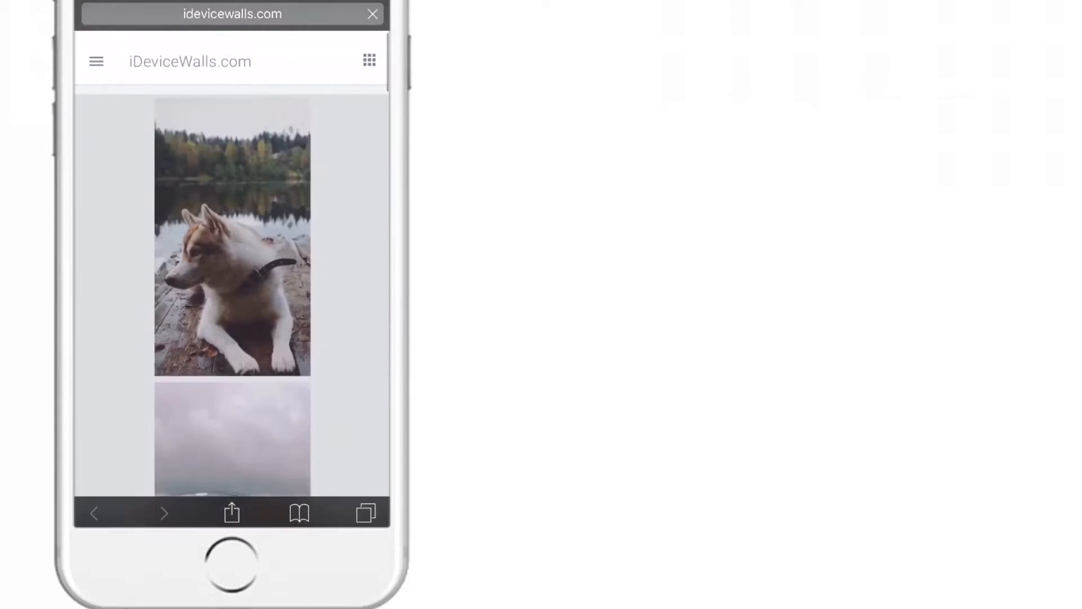
# Show the site's navigation menu and scroll through its expanded Categories list
pyautogui.click(96, 61)
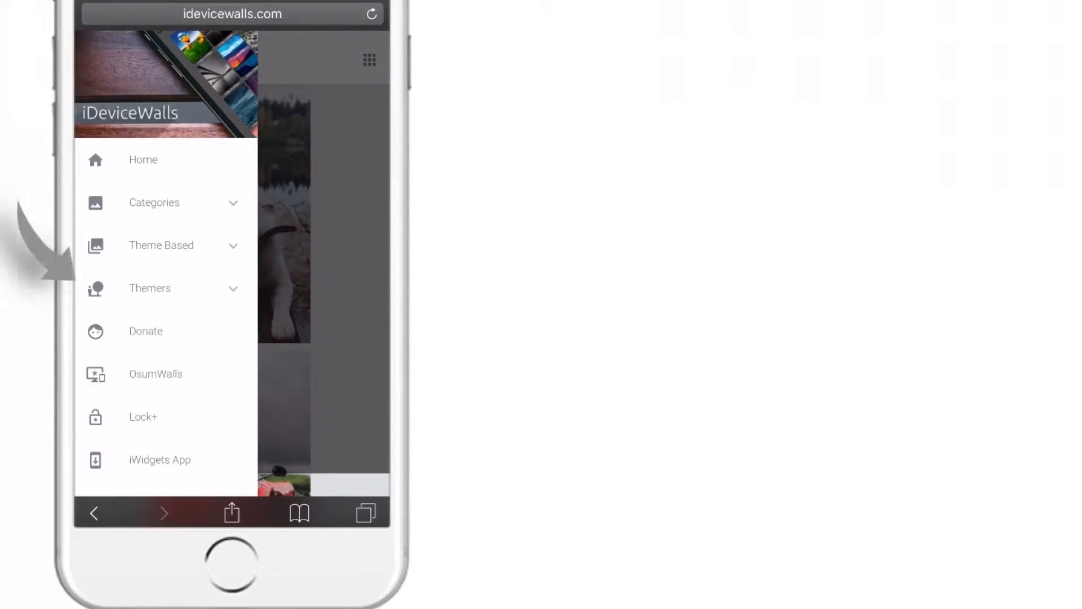
pyautogui.click(155, 202)
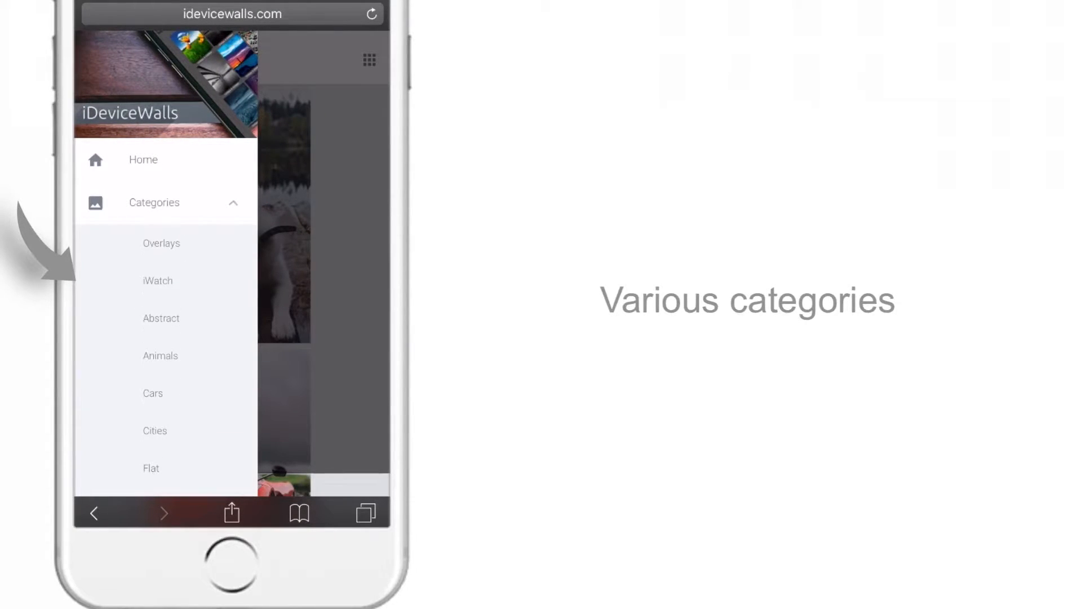
pyautogui.scroll(-3)
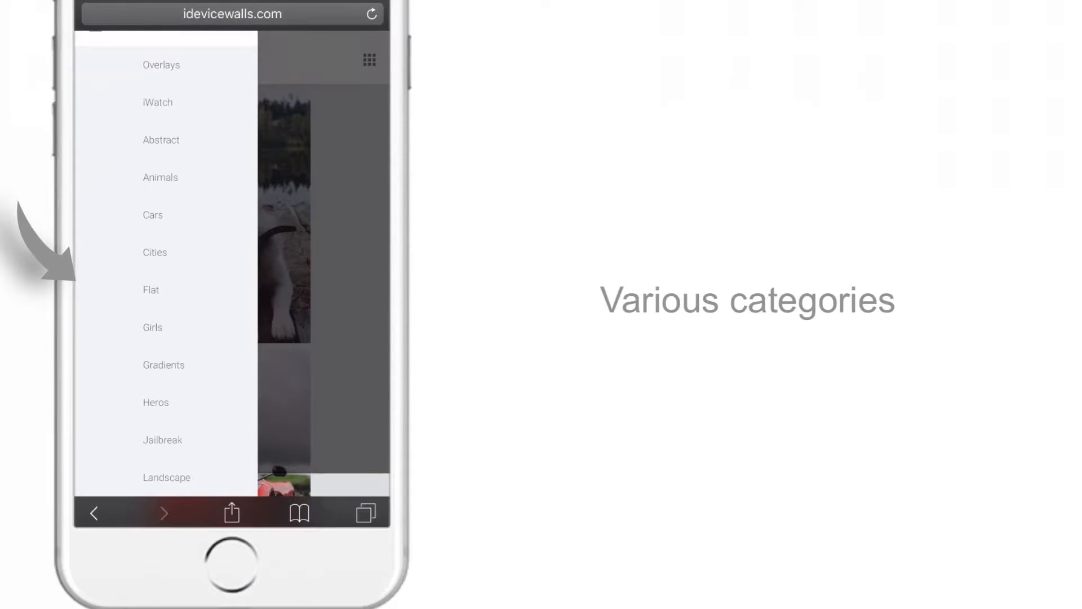
pyautogui.scroll(-3)
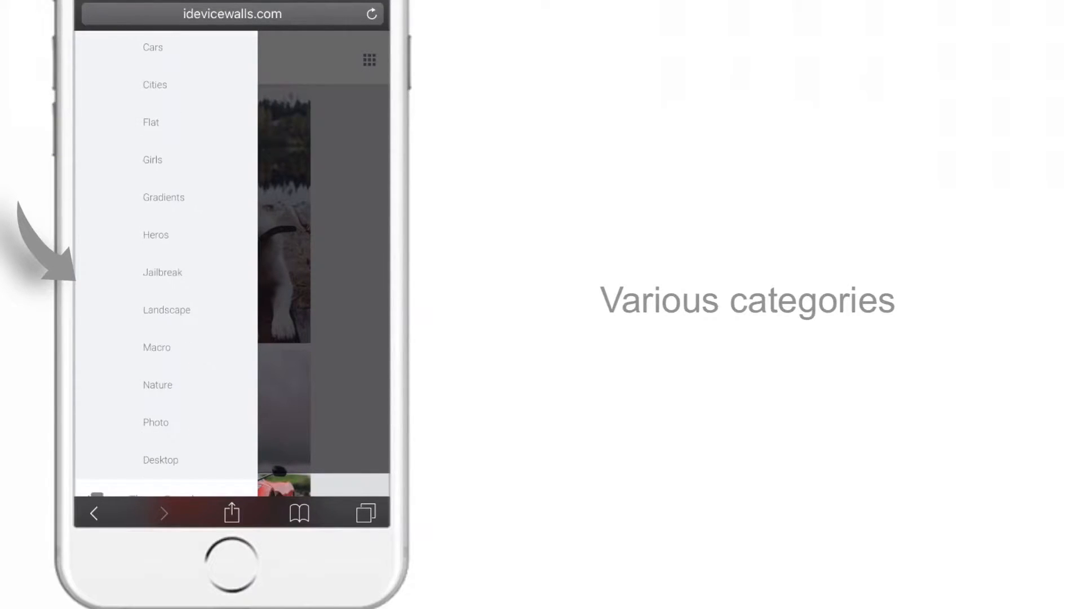
pyautogui.scroll(-3)
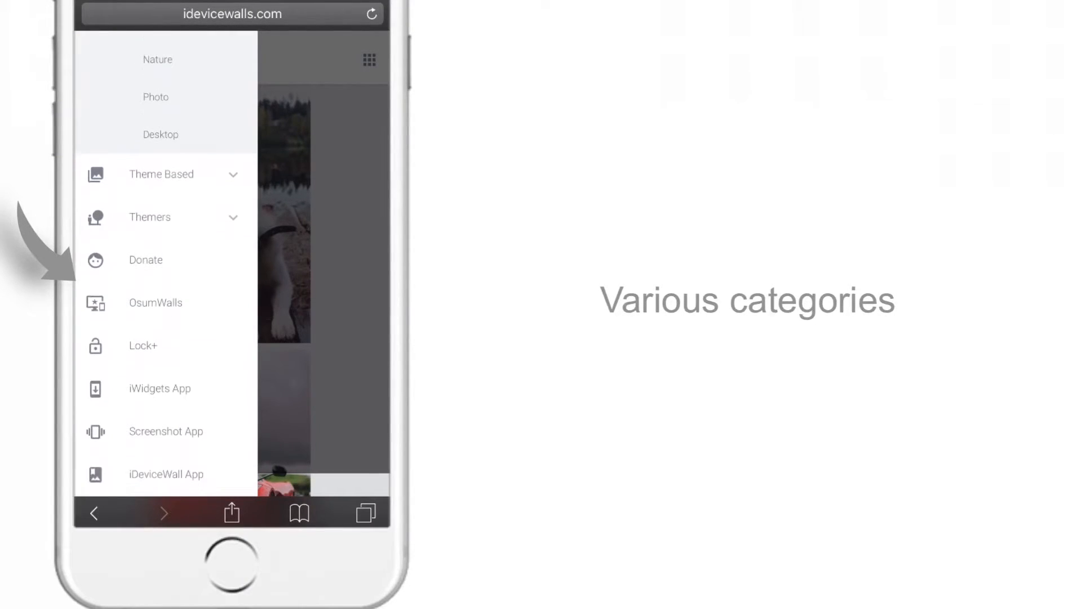
# Expand the Theme Based collections (Zen, Ambre, Flatish) and return to the Wallpapers bookmarks
pyautogui.click(161, 174)
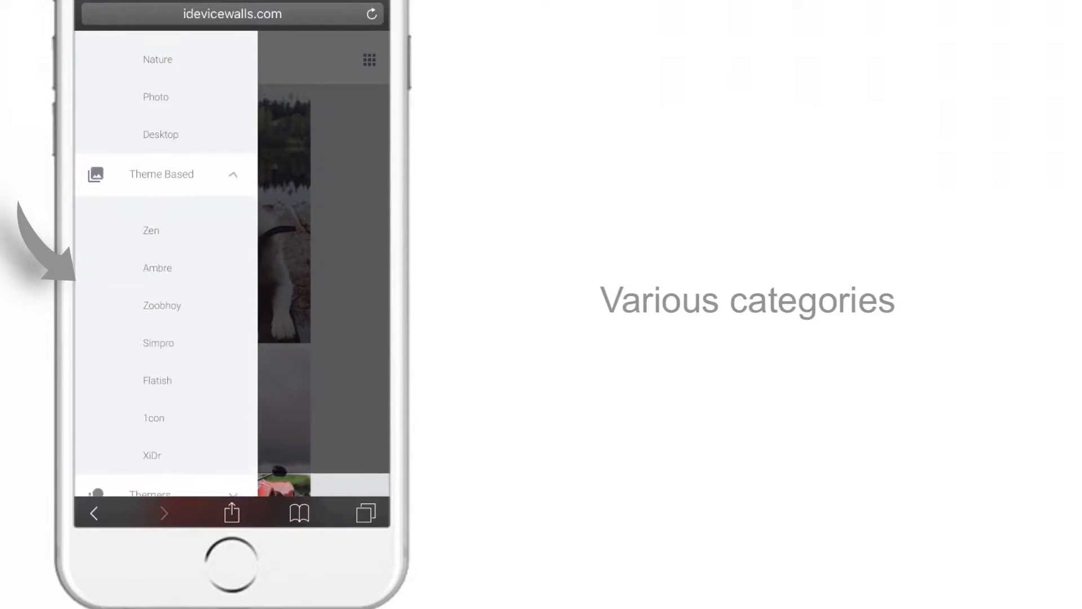
pyautogui.scroll(-3)
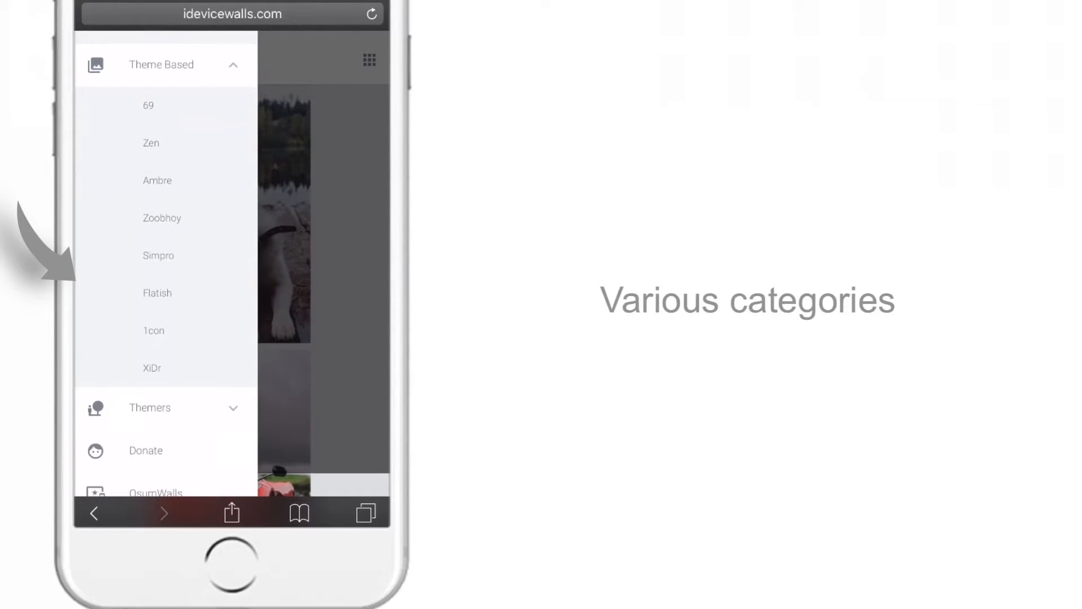
pyautogui.scroll(-3)
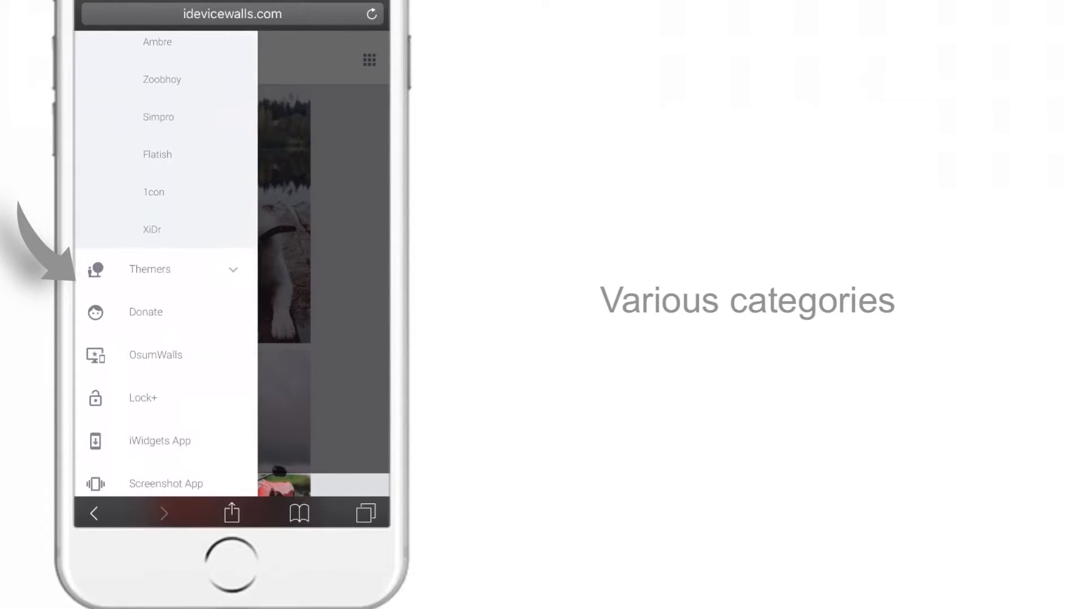
pyautogui.click(165, 269)
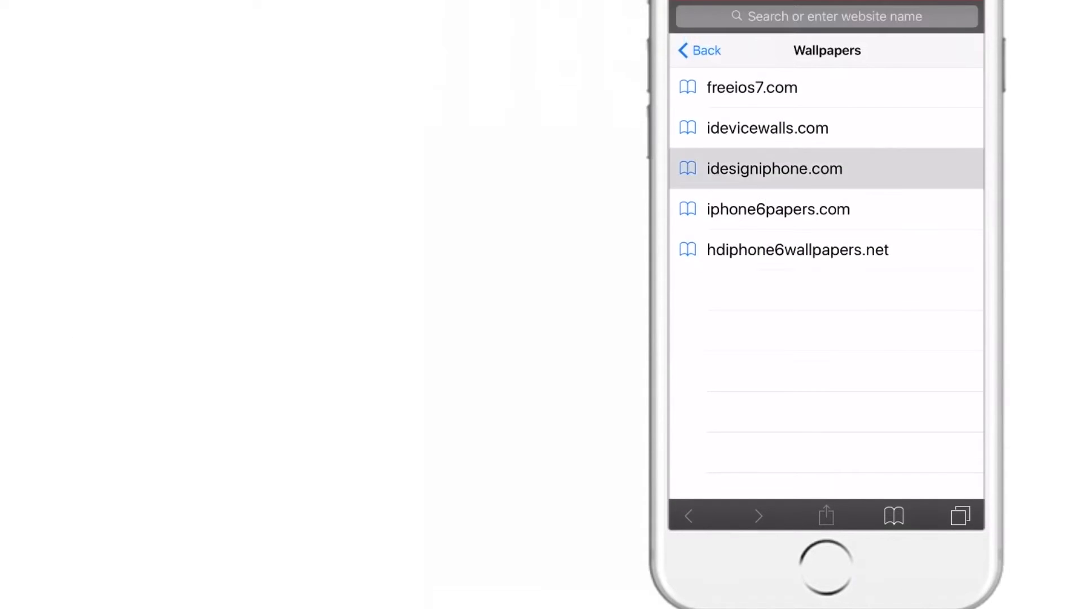
# Load idesigniphone.com from the bookmarks and scroll its category list from Funny to Space
pyautogui.click(773, 168)
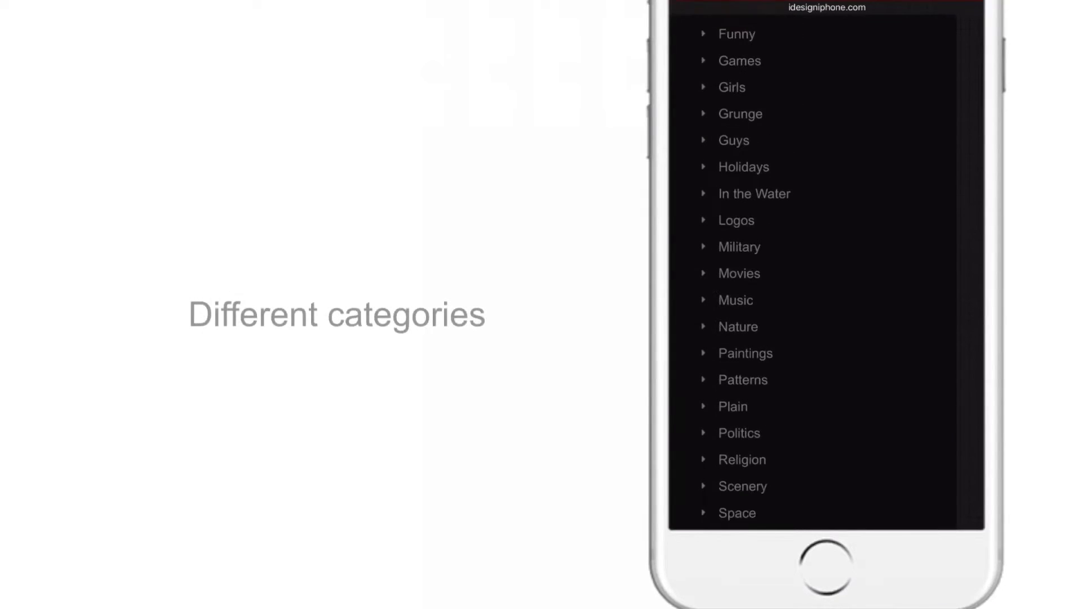
pyautogui.scroll(-3)
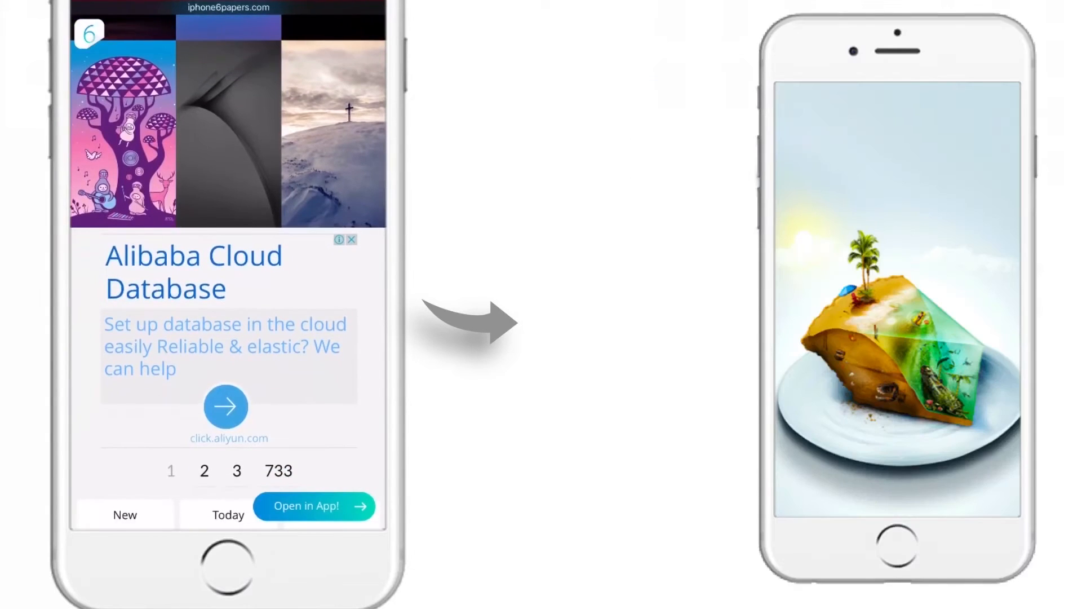
# Scroll iphone6papers.com down to the New/Today/This week filters and popular tag cloud
pyautogui.scroll(-3)
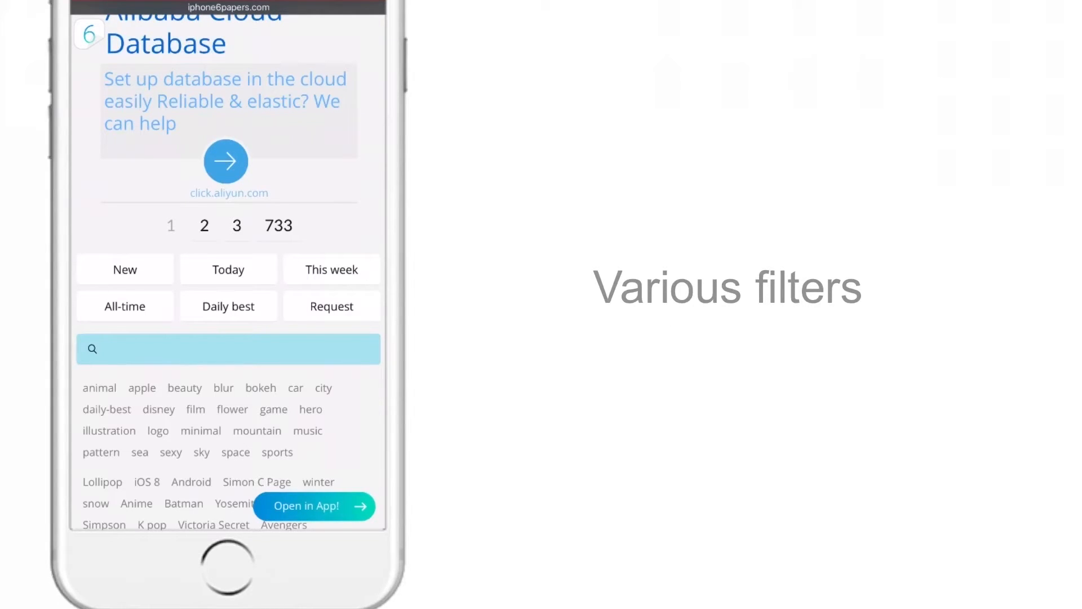
pyautogui.scroll(-3)
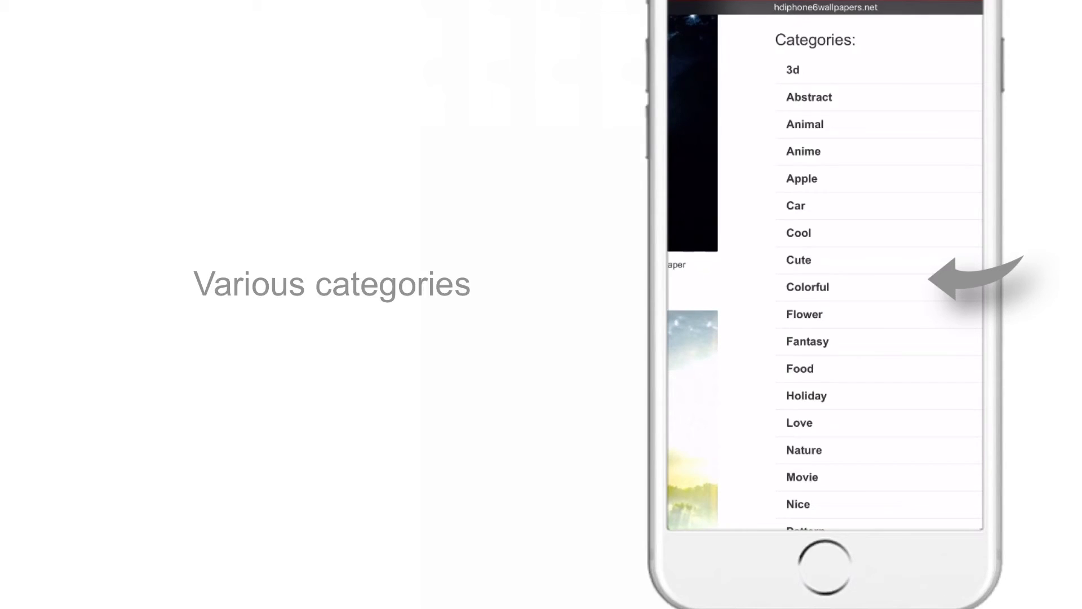
# Scroll hdiphone6wallpapers.net to the Friends links above the categories list starting at 3d
pyautogui.scroll(3)
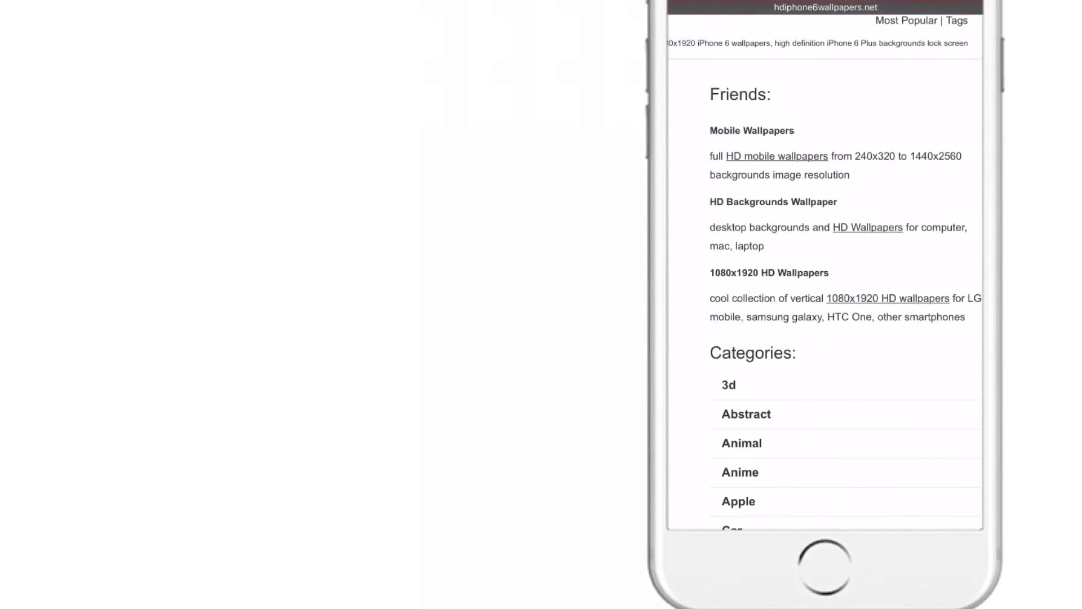